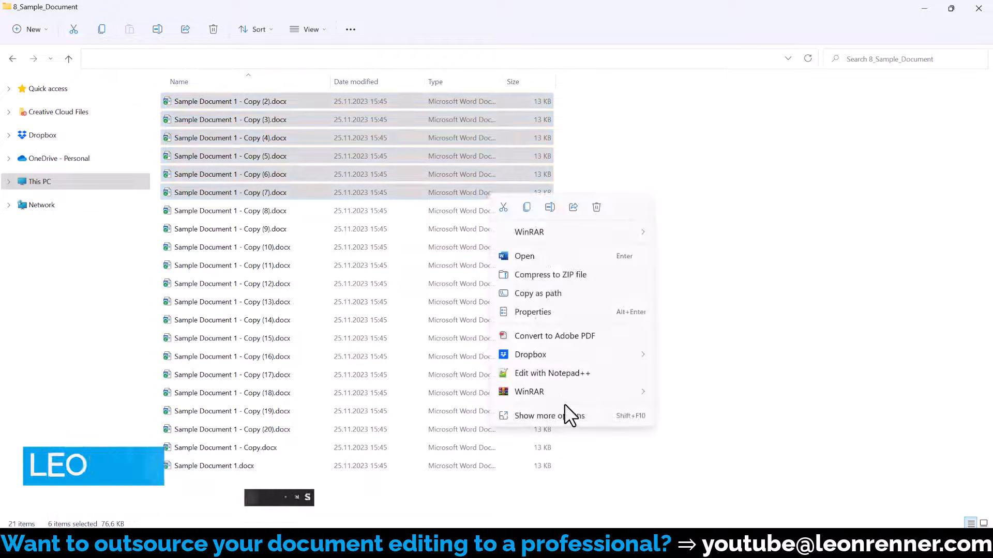
Choose Show more options for the six selected Word documents
click(523, 256)
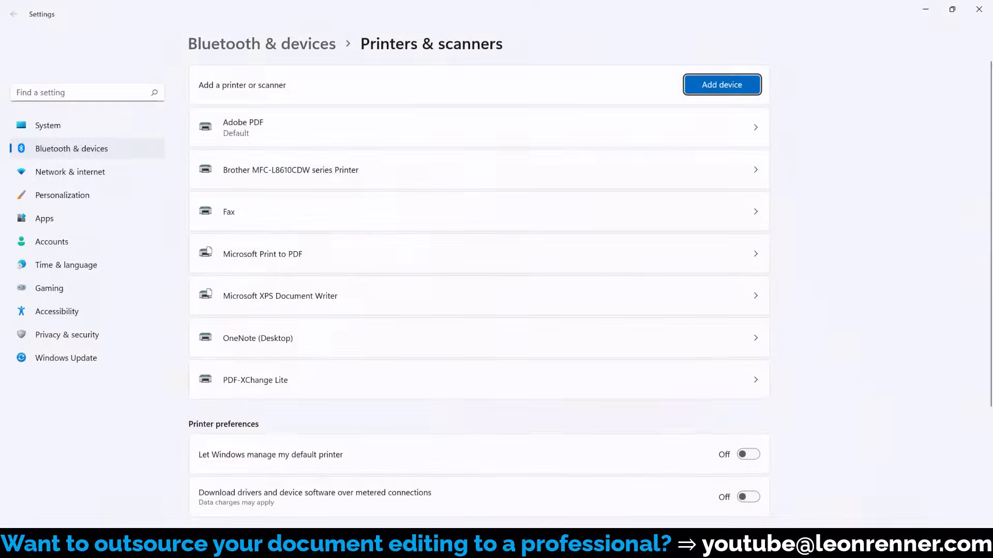
Toggle 'Let Windows manage my default printer' on and off, then open Microsoft Print to PDF
click(747, 455)
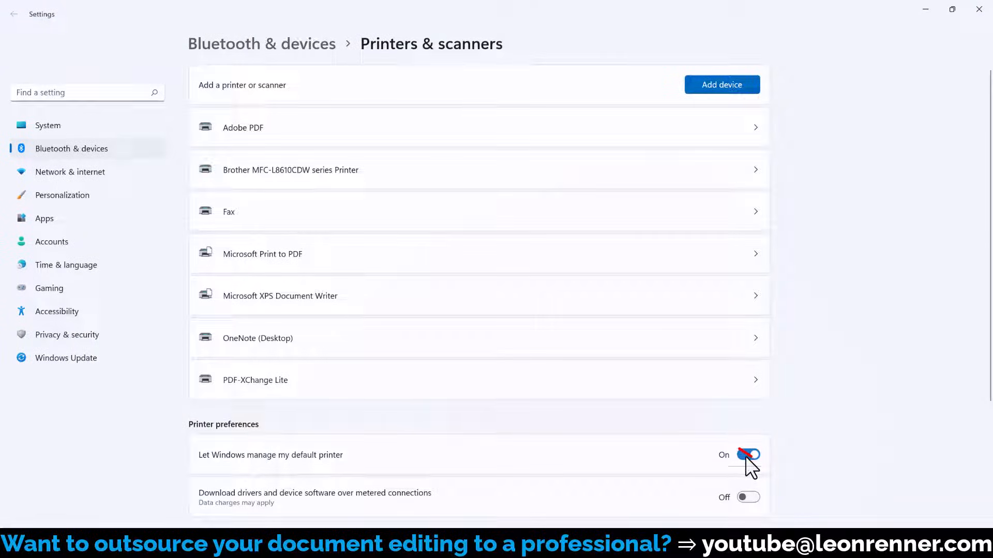
click(747, 454)
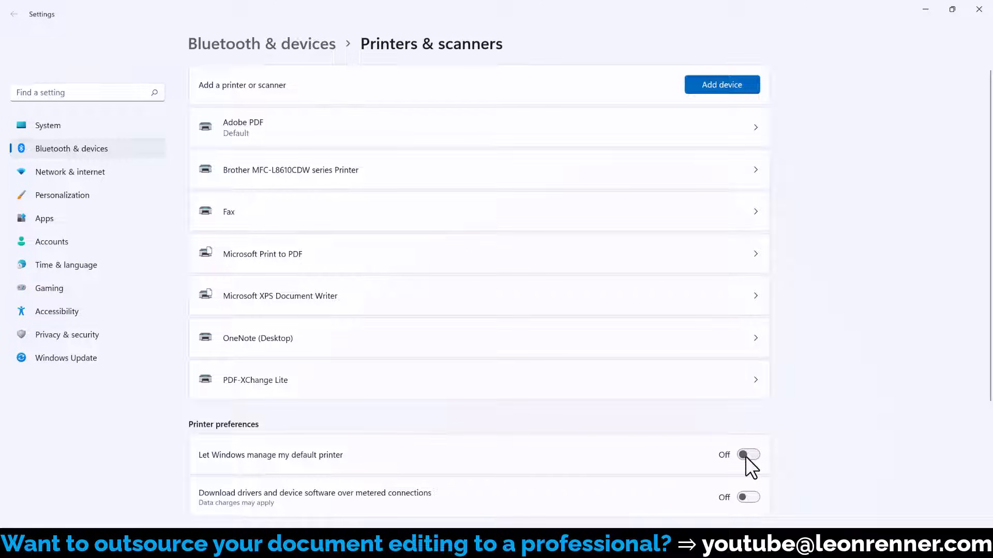
click(262, 254)
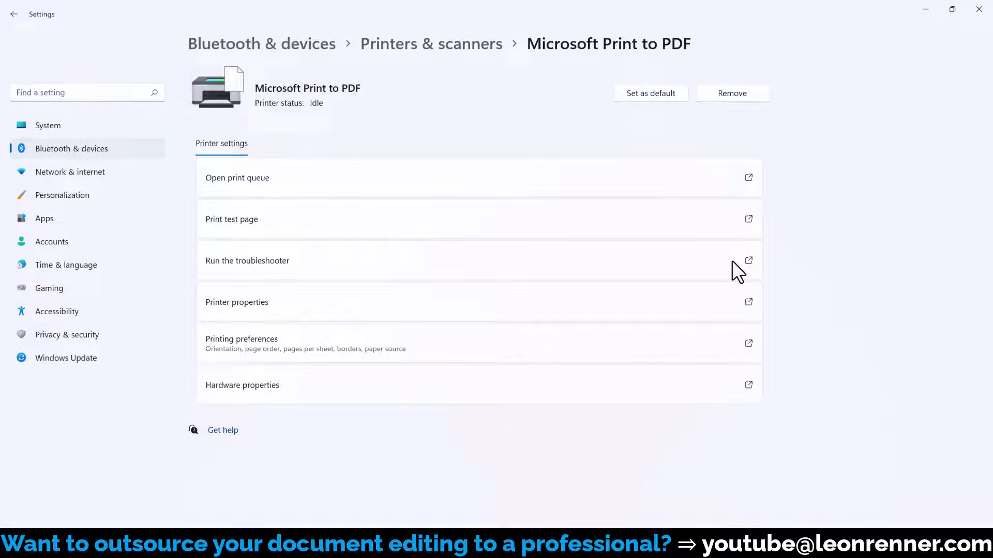
click(650, 93)
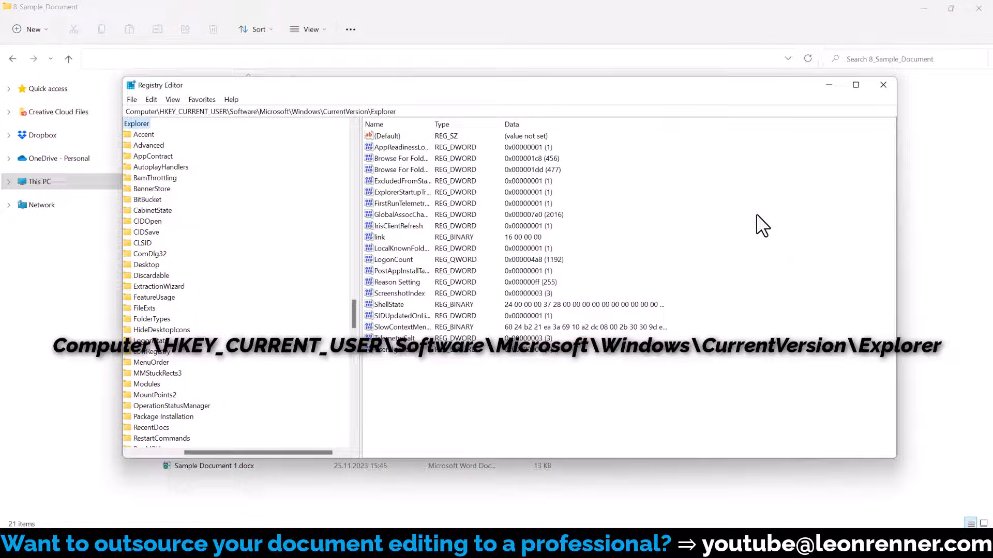
Create a DWORD (32-bit) value named MultipleInvokePromptMinimum under the Explorer key
click(137, 124)
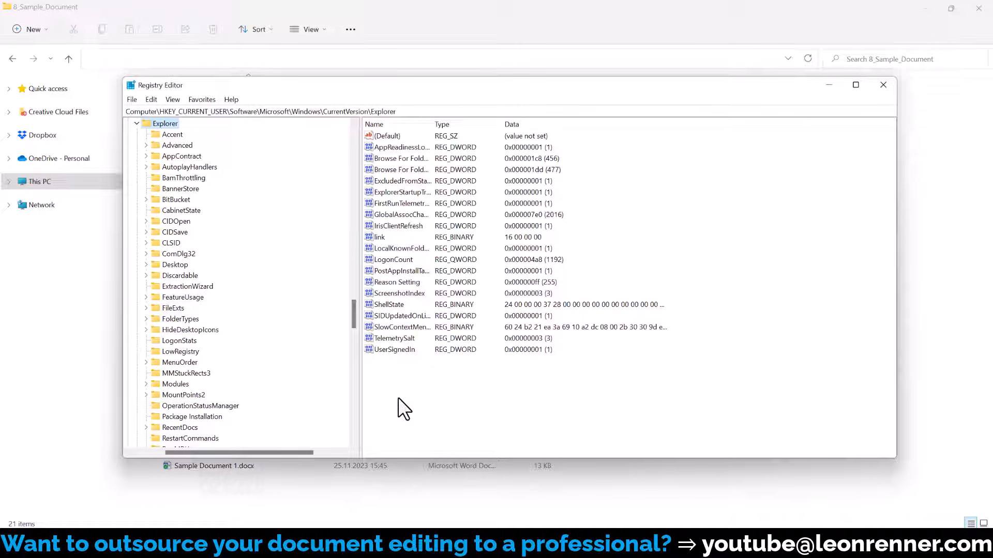
right_click(404, 408)
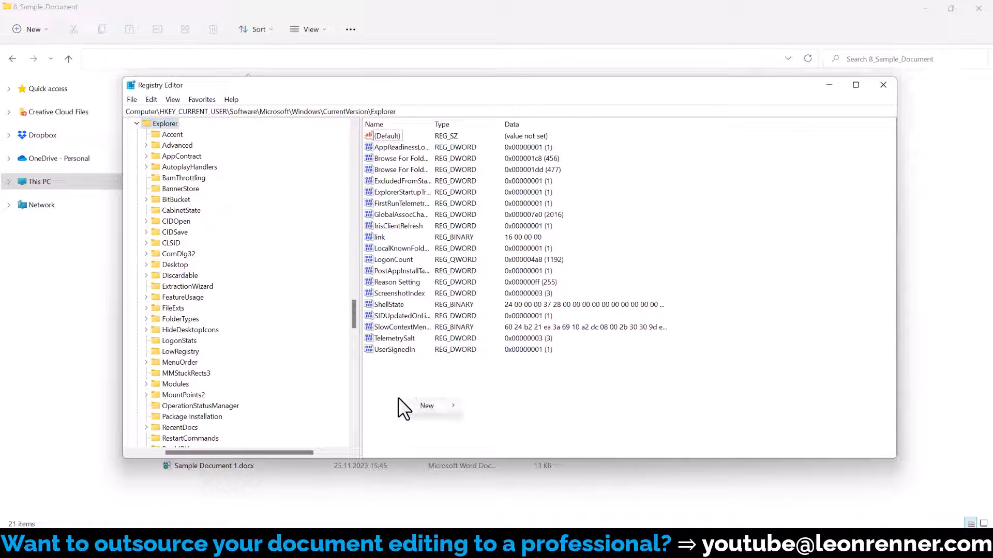
click(426, 405)
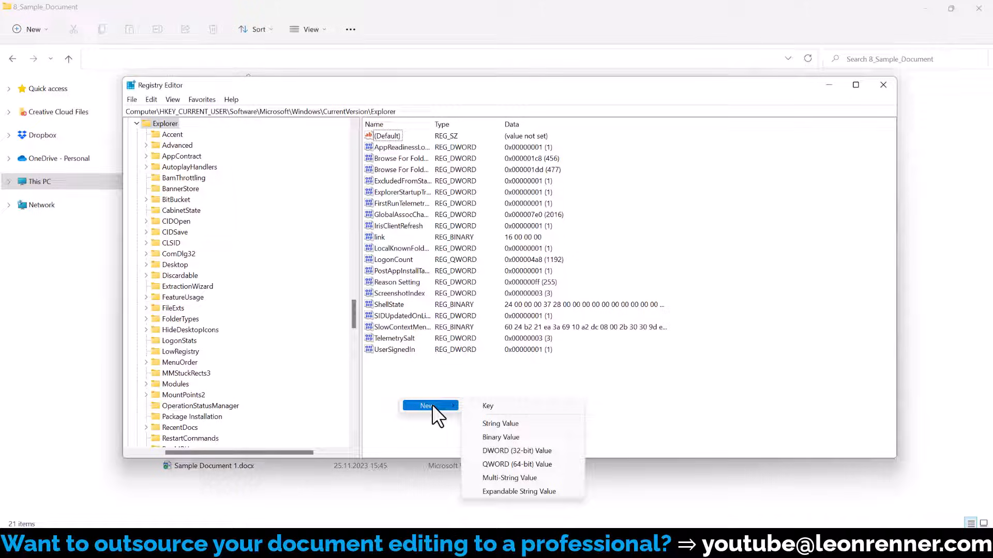
mouse_move(500, 450)
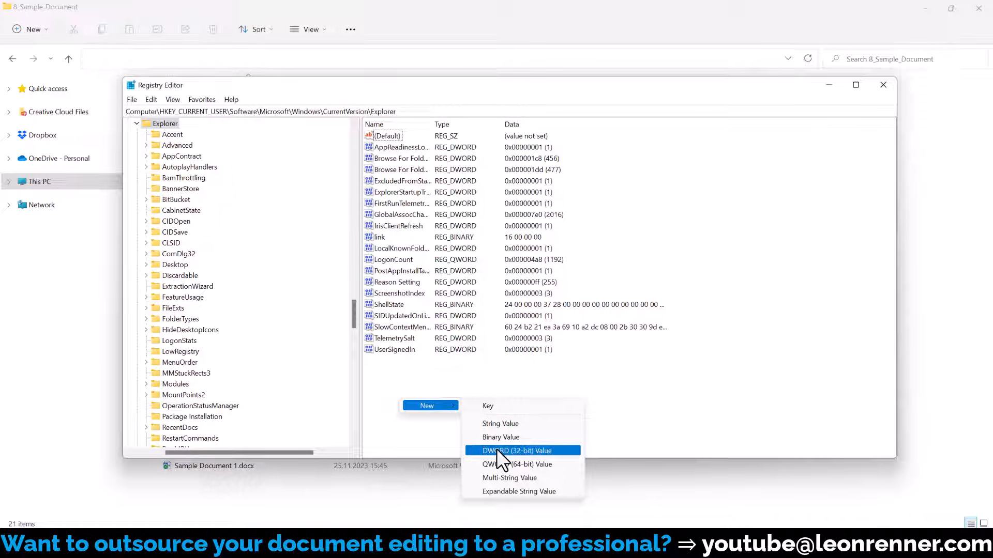
click(513, 450)
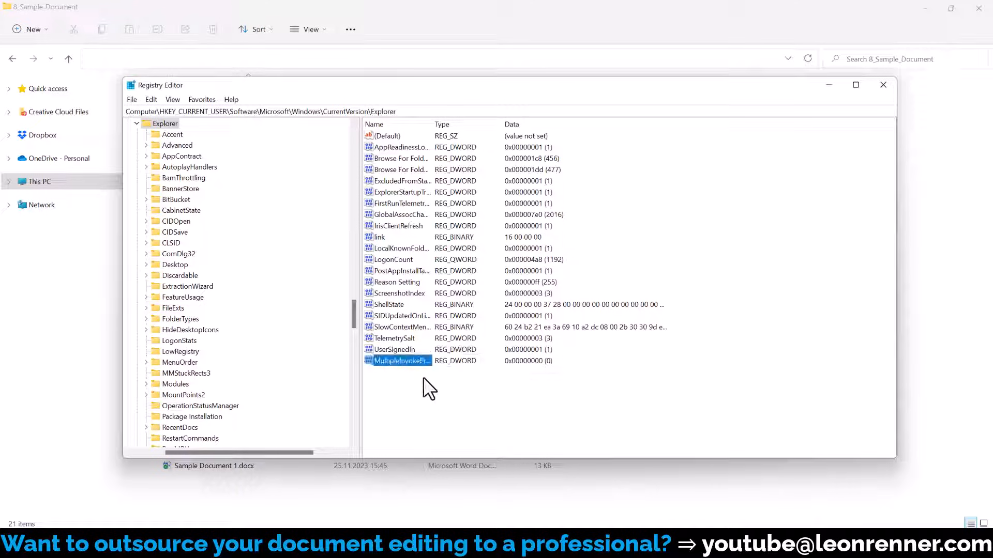
Set MultipleInvokePromptMinimum's data as a decimal number and confirm with OK
double_click(398, 361)
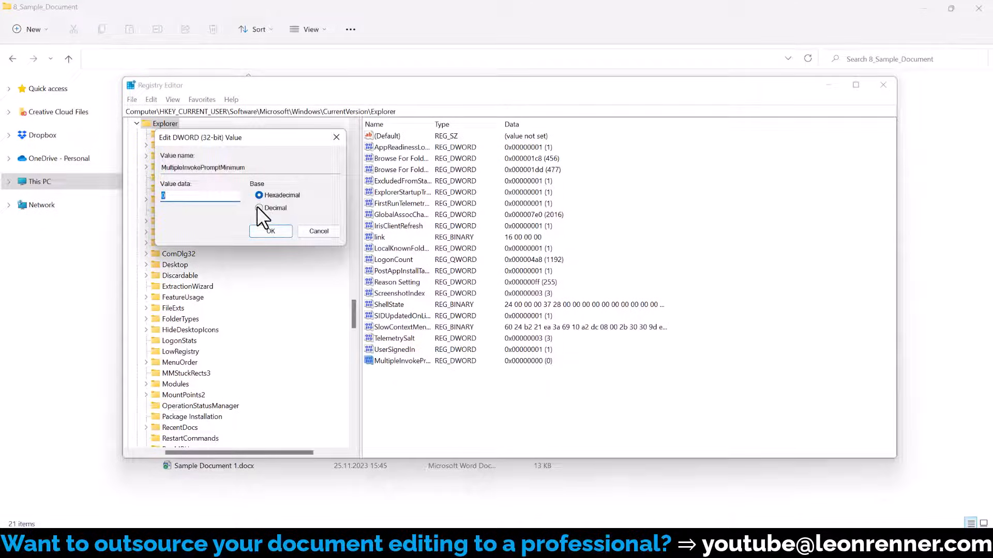
click(259, 208)
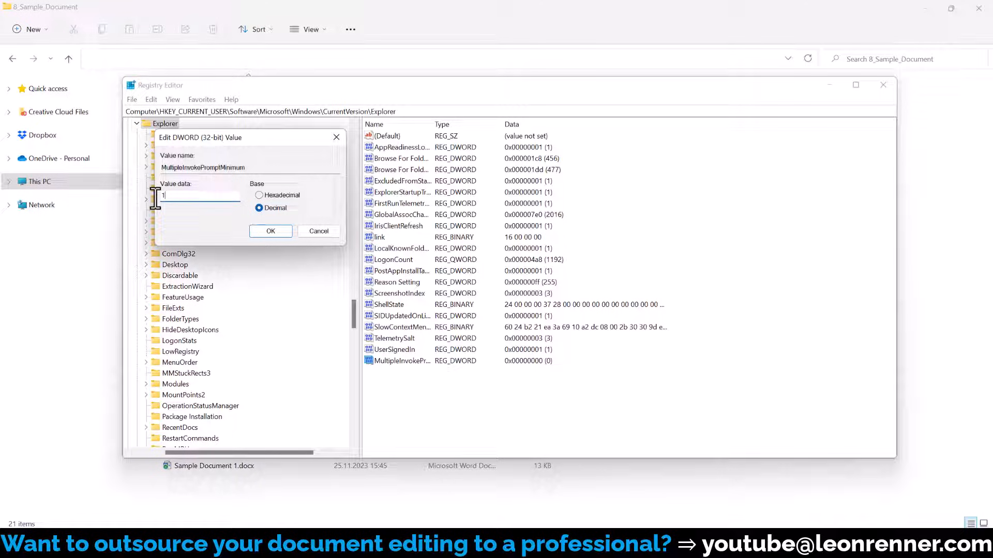
click(269, 231)
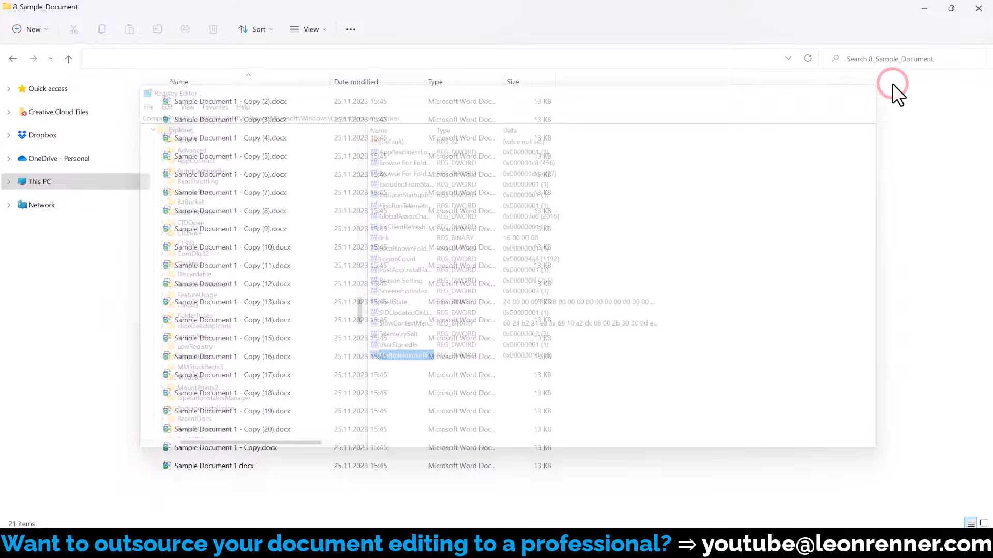
Select all 21 Word documents with Ctrl+A and right-click them to show Print
key(ctrl+a)
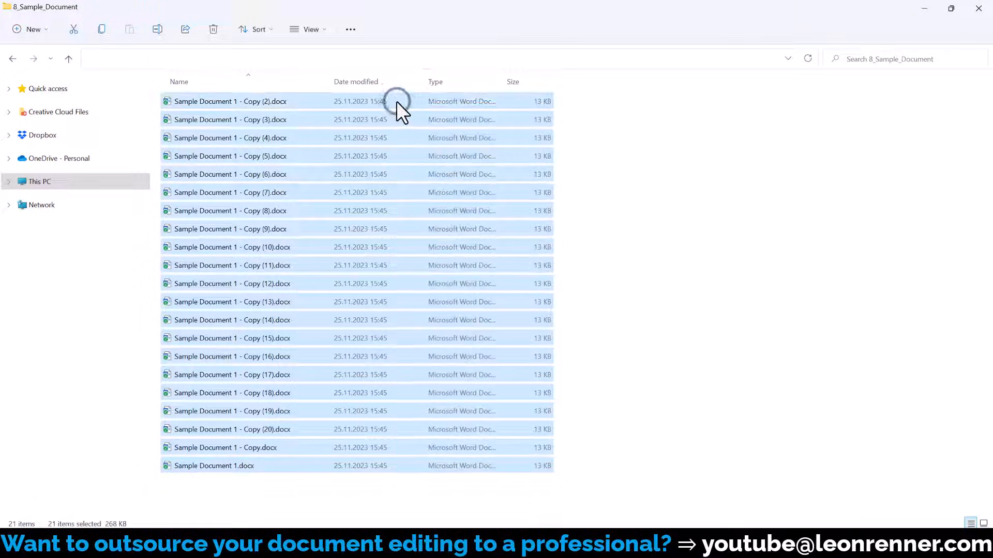
right_click(399, 102)
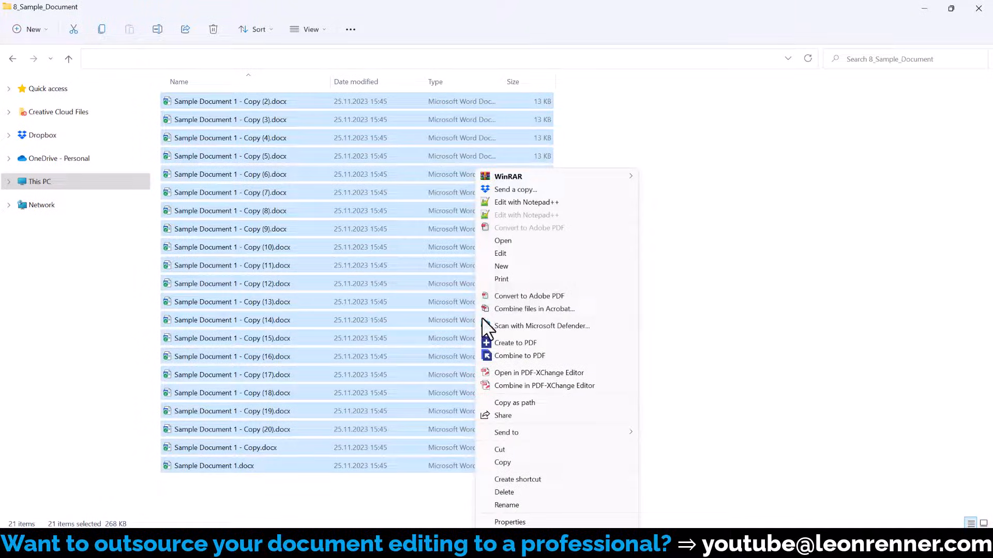